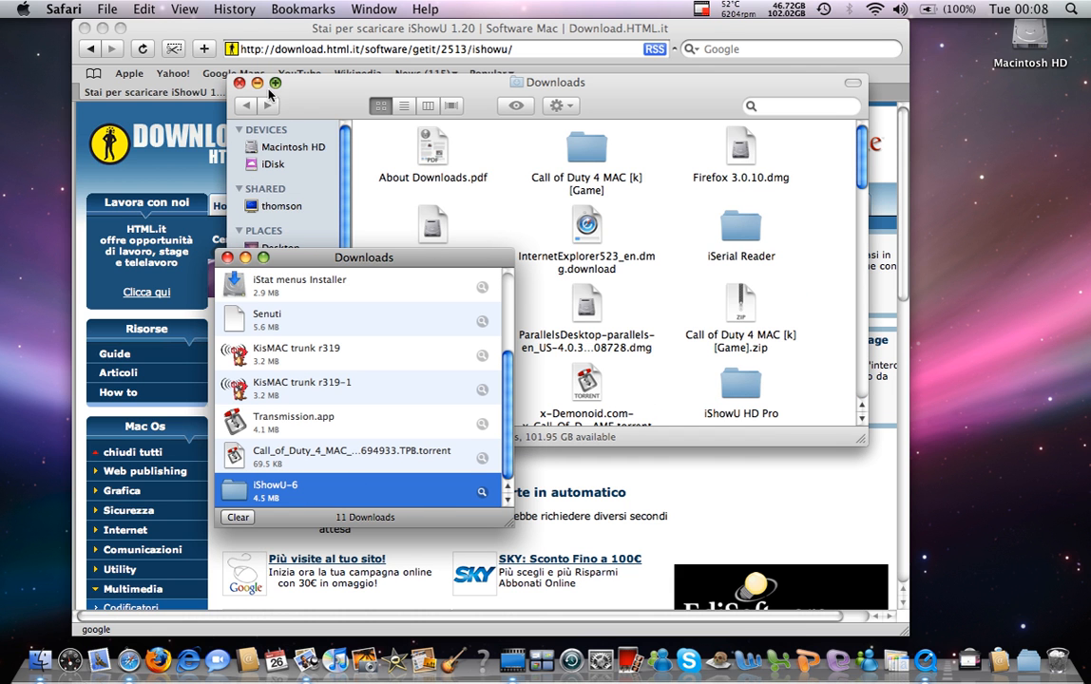
Open the finished iShowU download from Safari's list and launch the iShowU application from its folder.
right_click(276, 490)
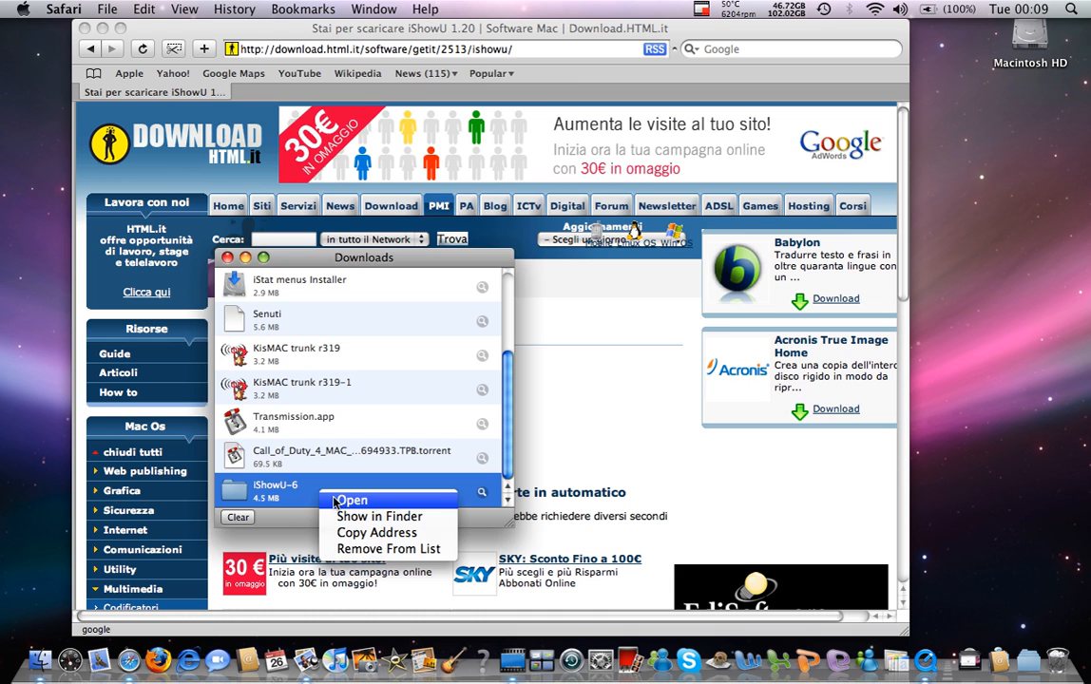
click(380, 517)
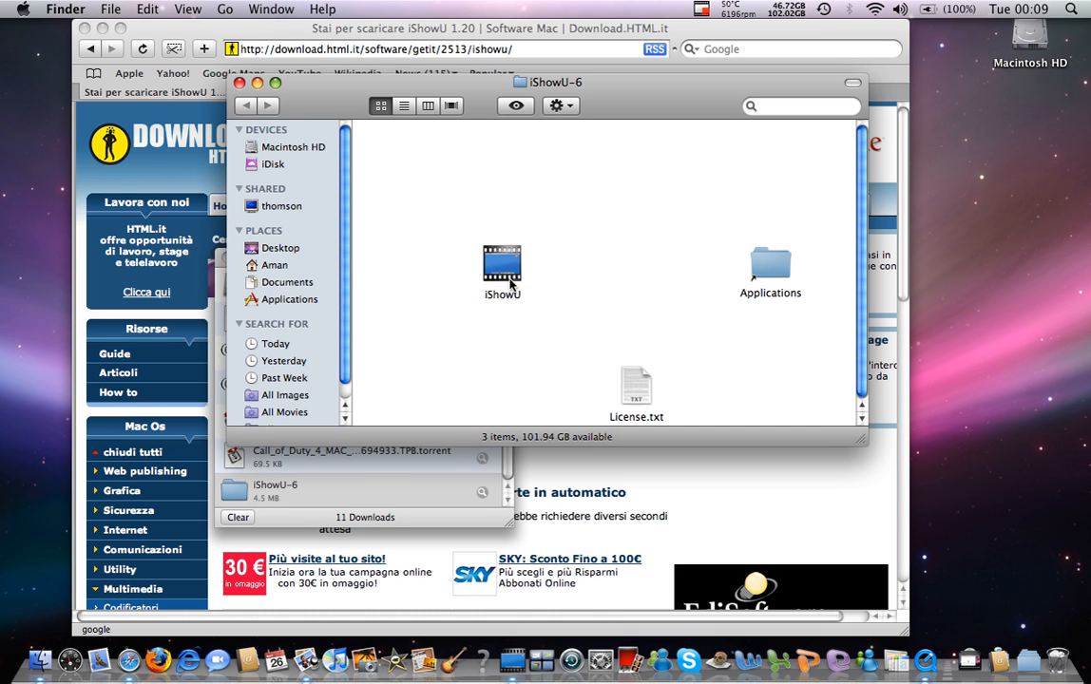
click(501, 266)
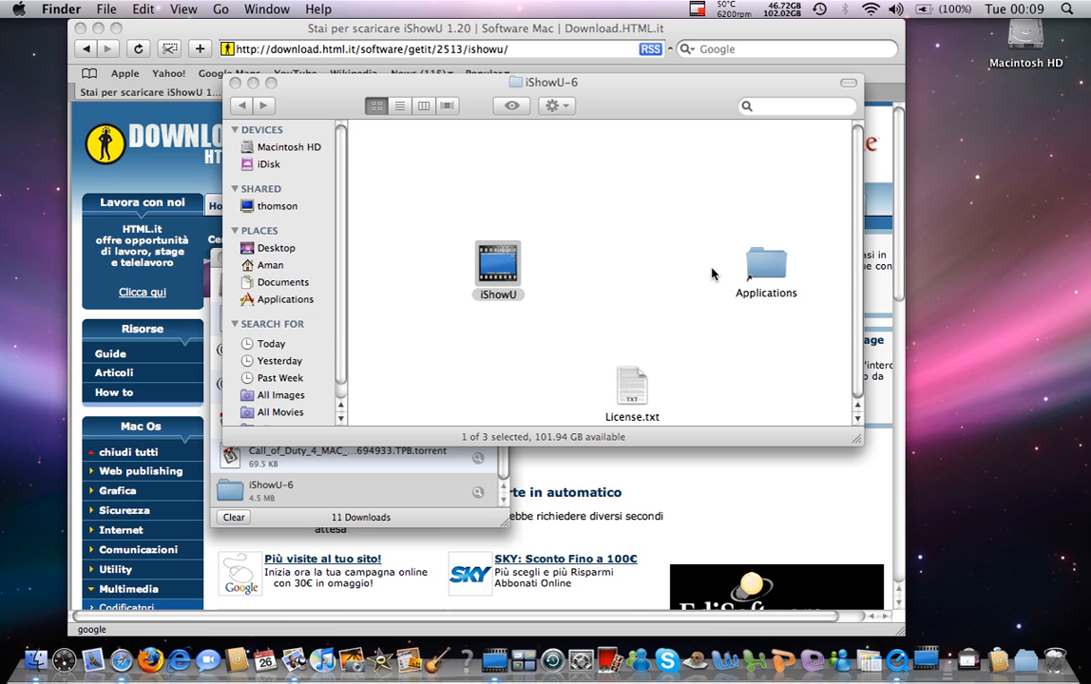
double_click(498, 262)
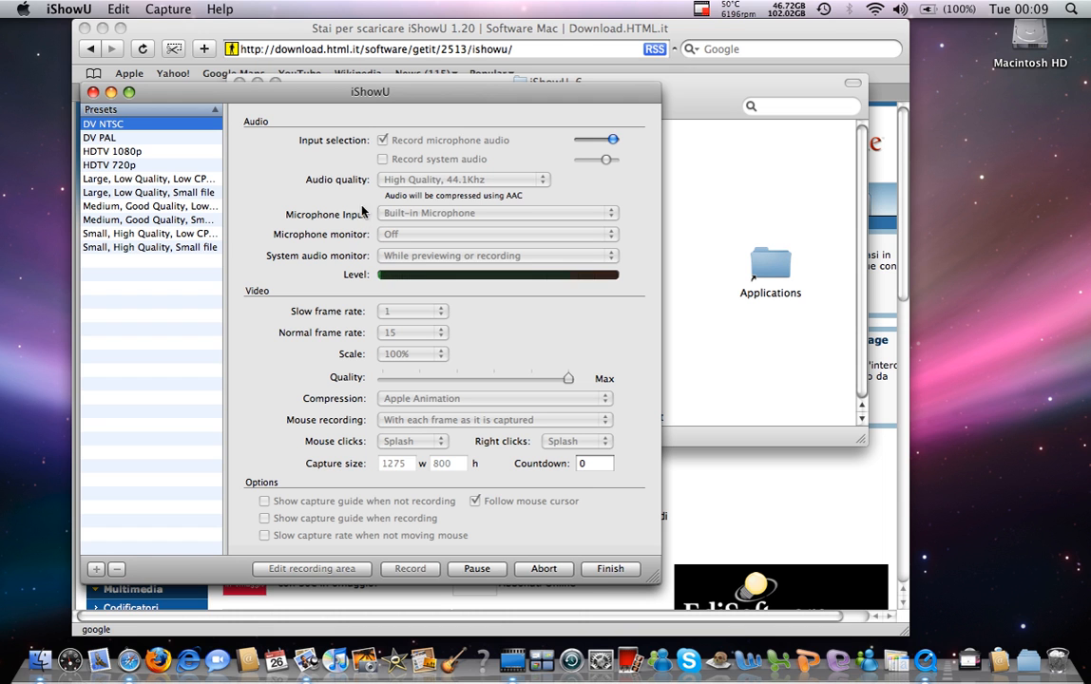
mouse_move(530, 399)
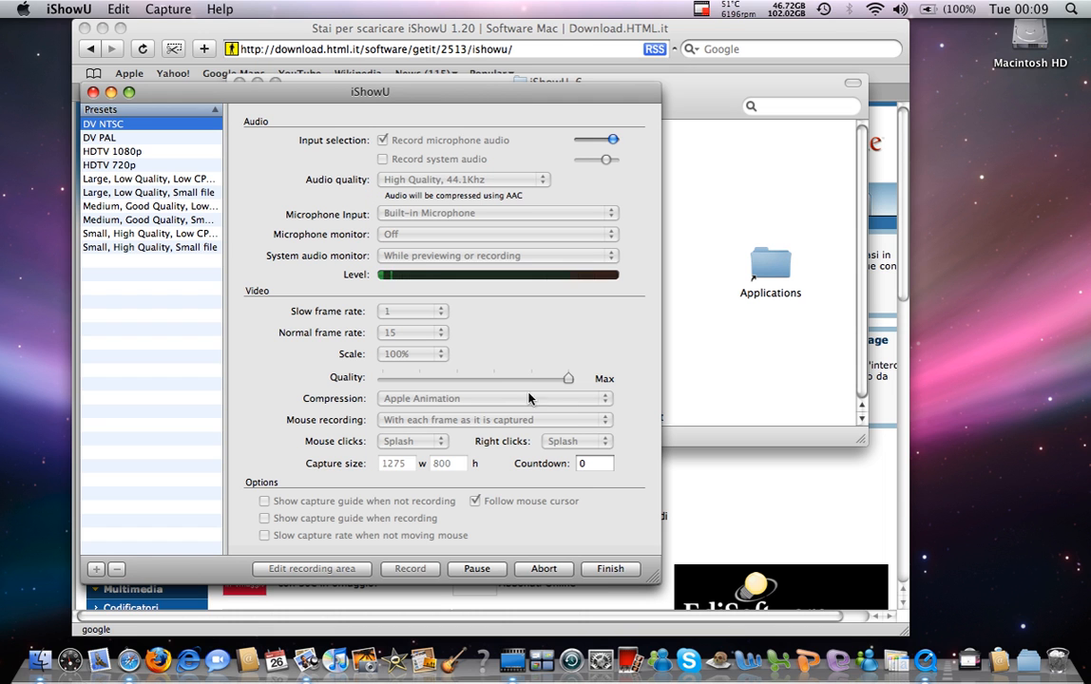
mouse_move(353, 437)
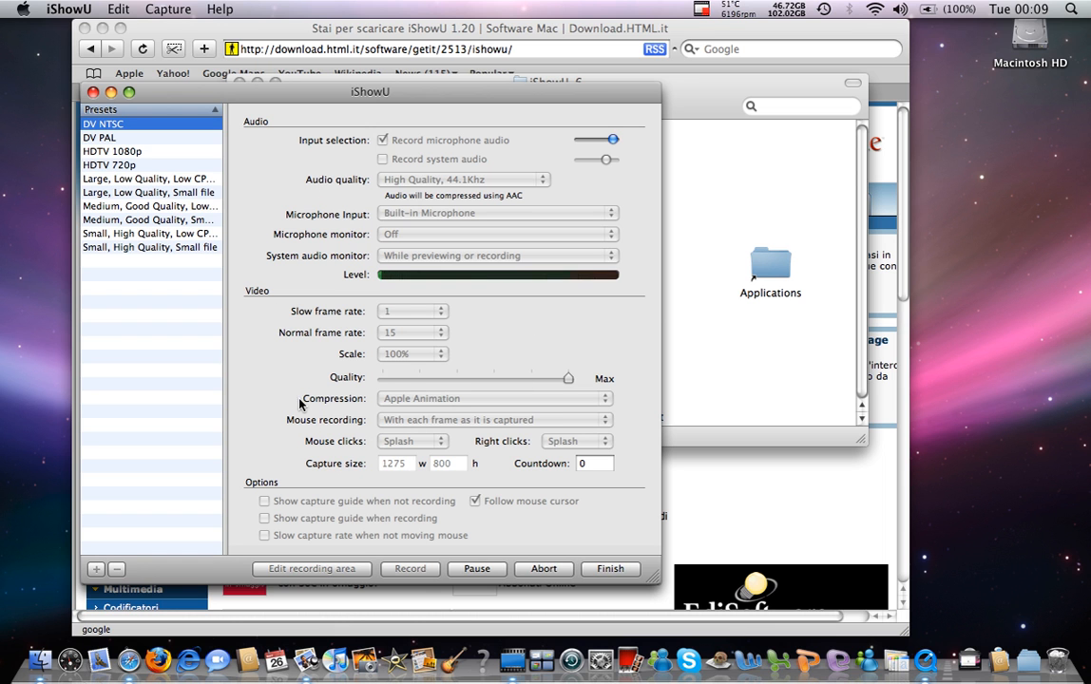
mouse_move(462, 363)
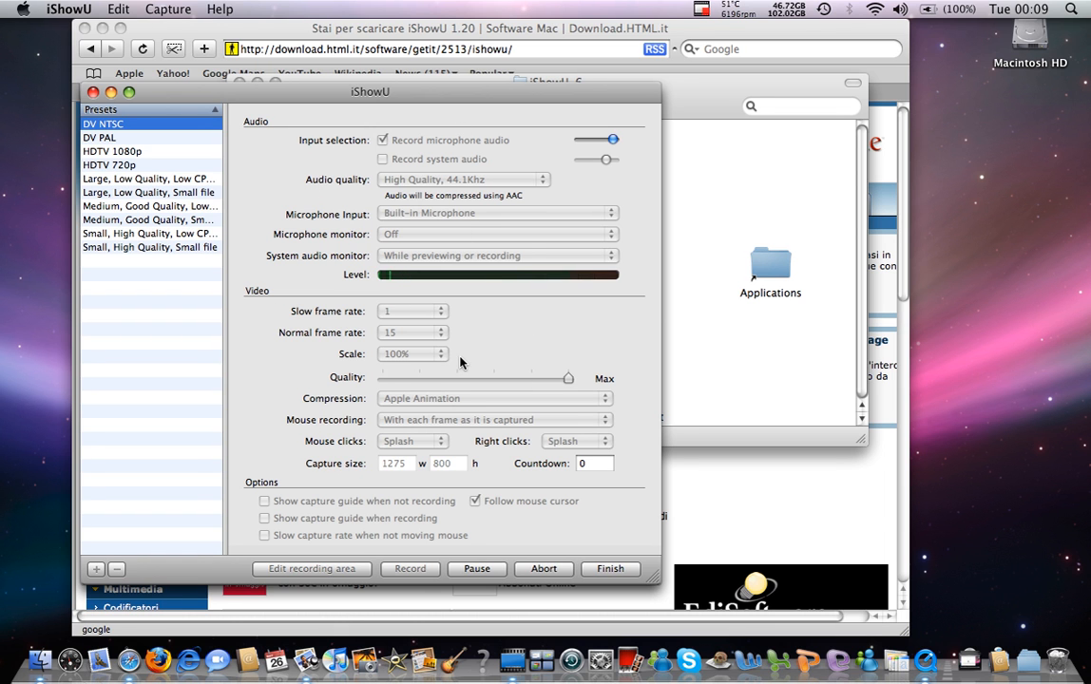
mouse_move(463, 490)
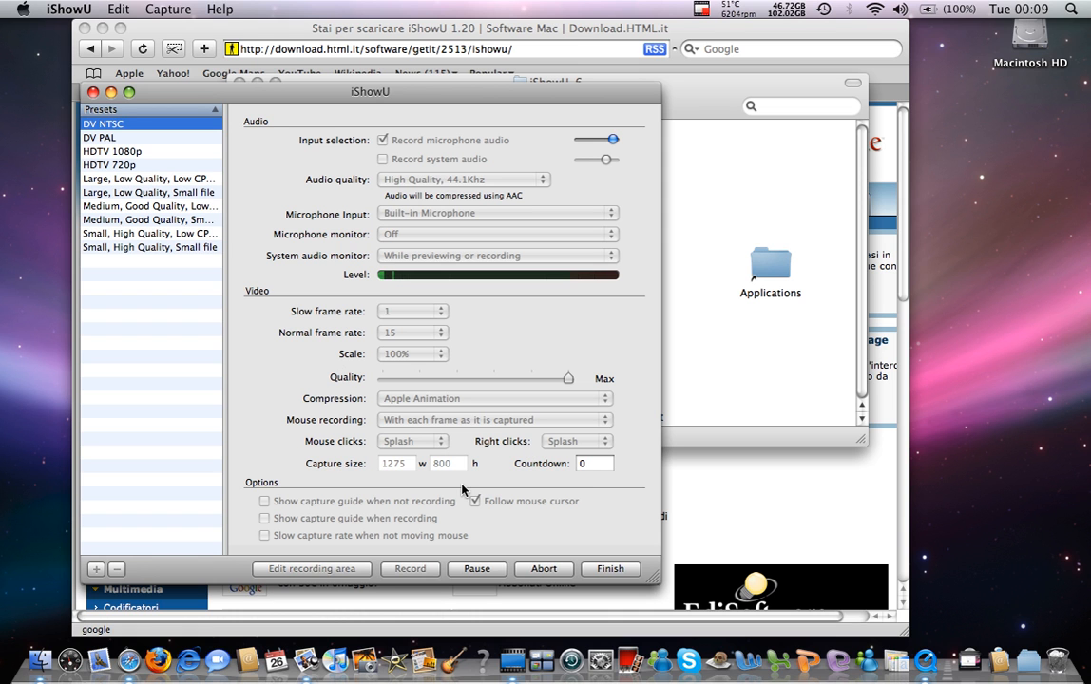
mouse_move(530, 536)
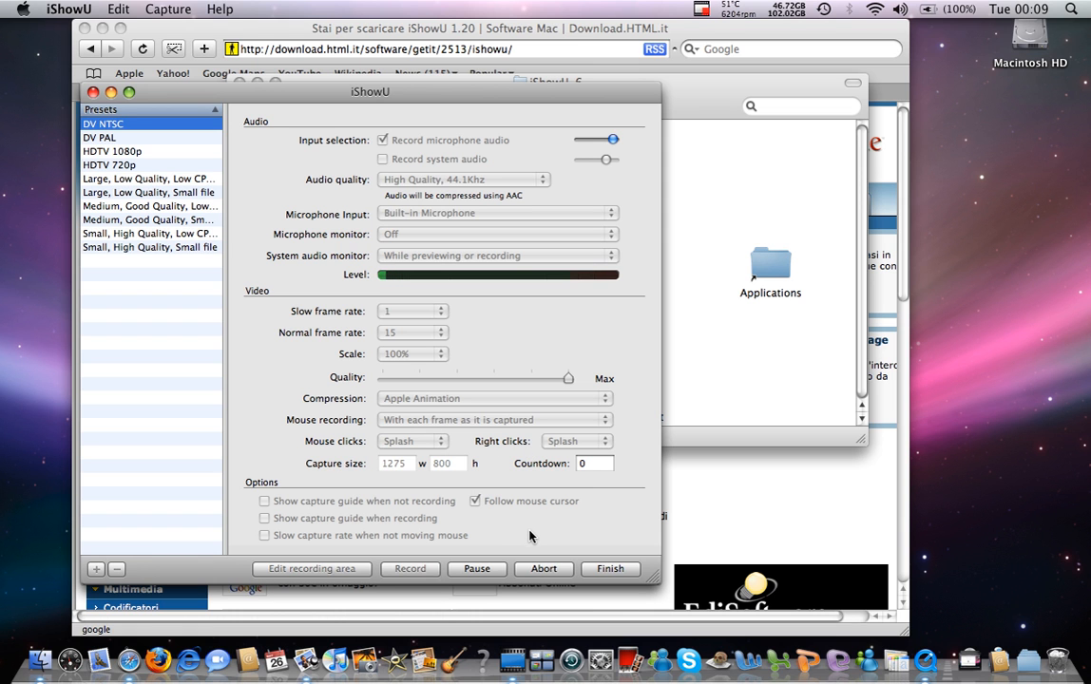